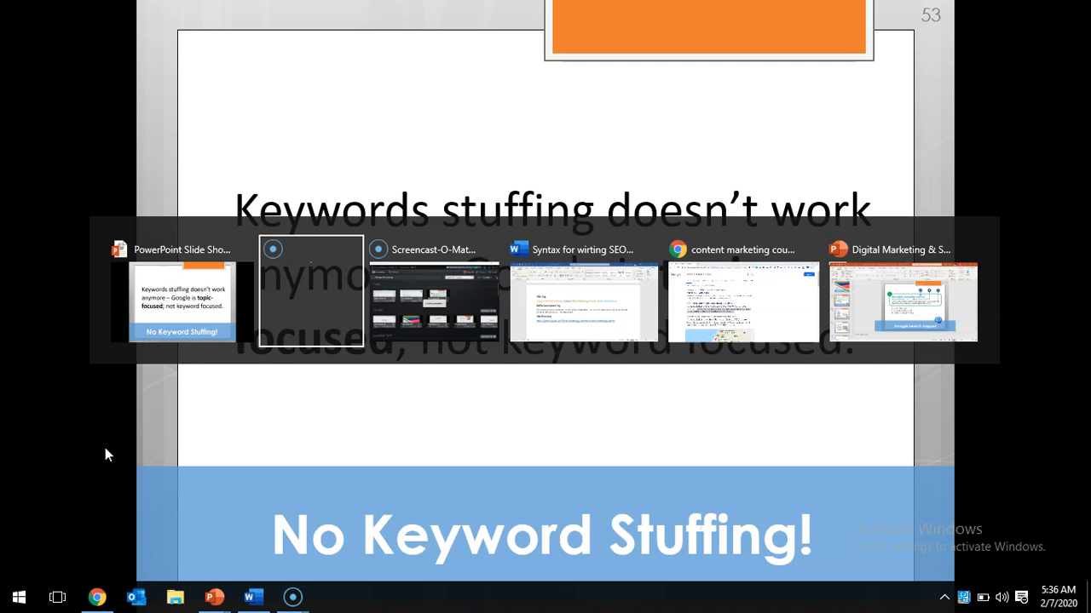
Step: Search Google for 'linkedin training in dubai'
{"action": "left_click", "coordinate": [742, 301]}
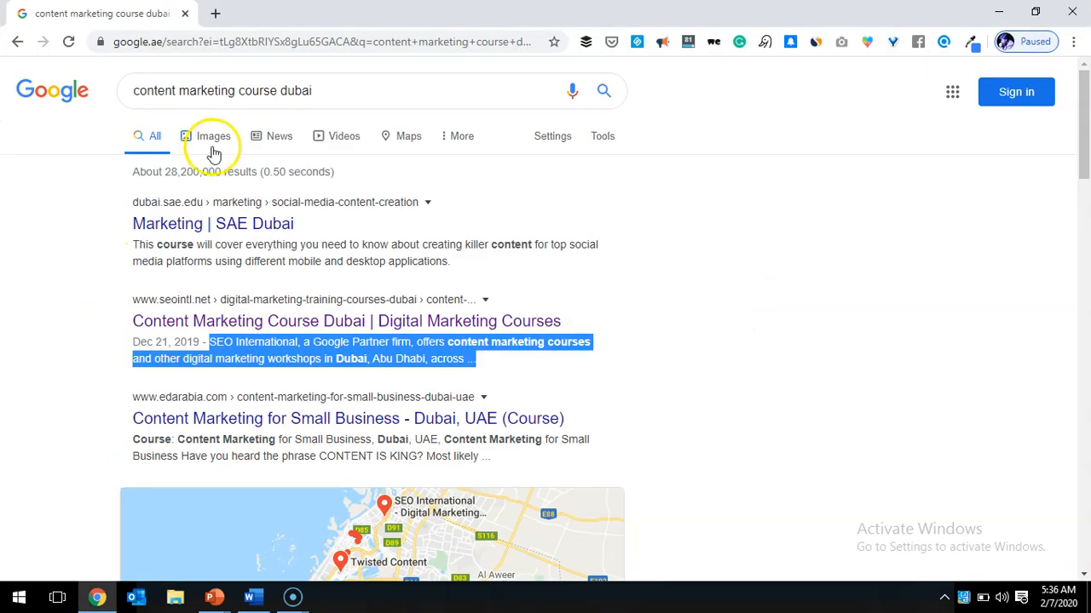
{"action": "type", "text": "linkedin tra"}
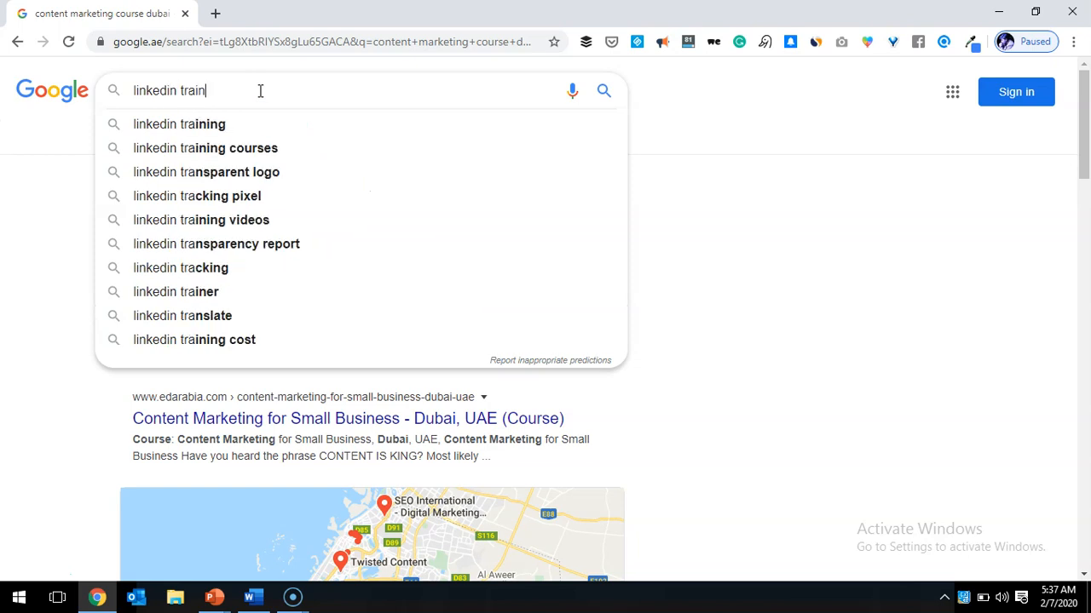
{"action": "type", "text": "ing in dubai"}
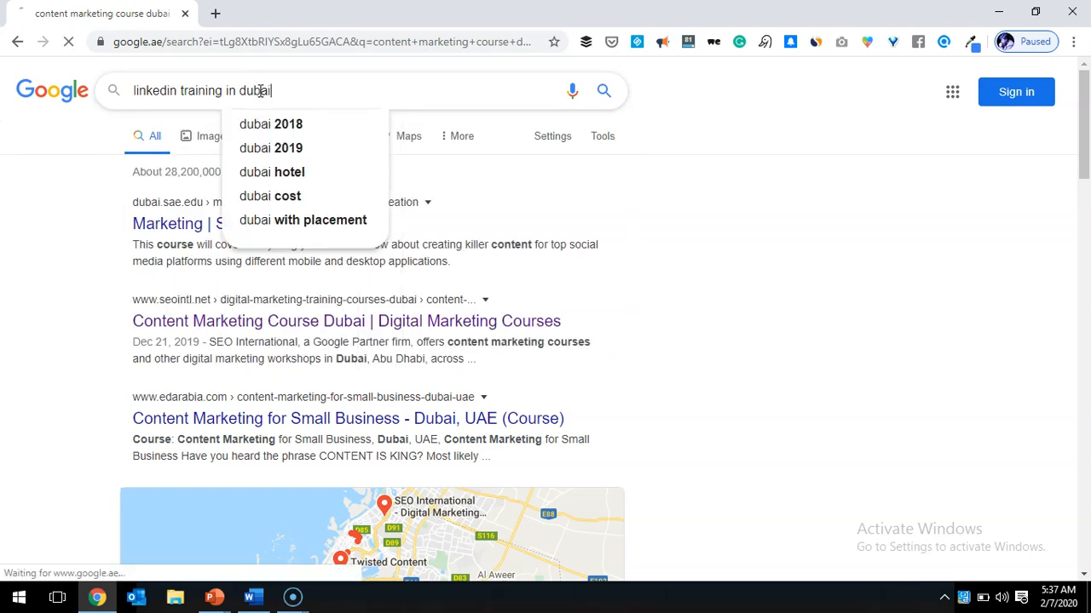
{"action": "key", "text": "Return"}
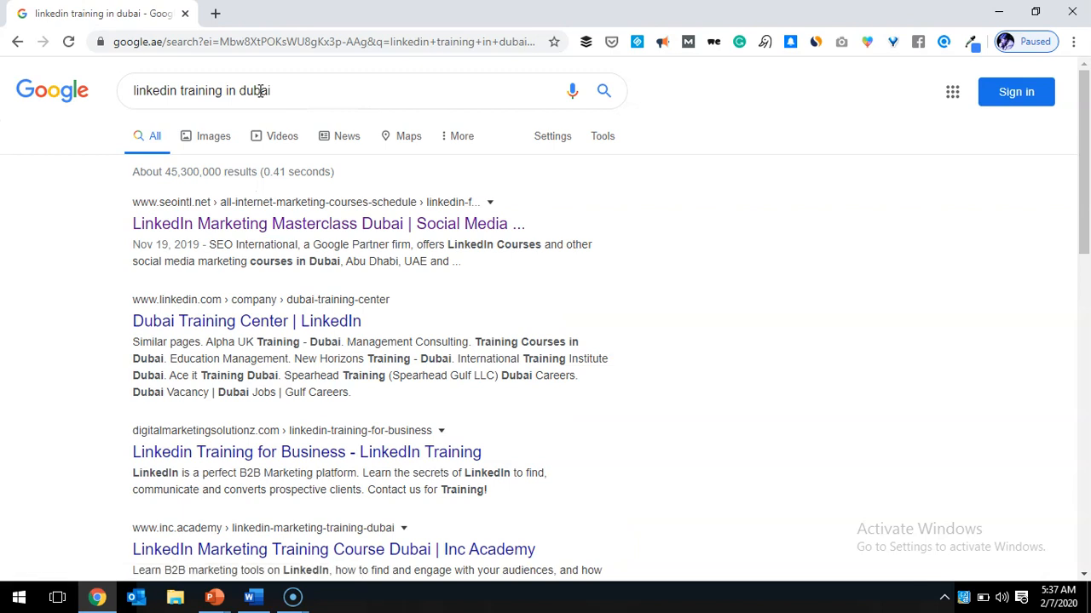
{"action": "mouse_move", "coordinate": [285, 203]}
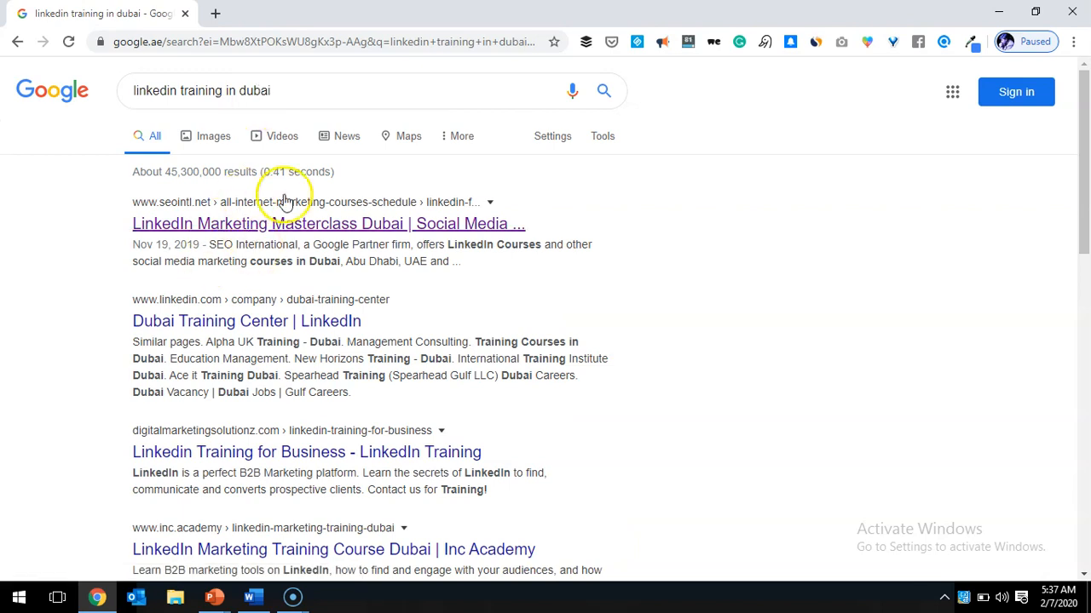
{"action": "mouse_move", "coordinate": [364, 262]}
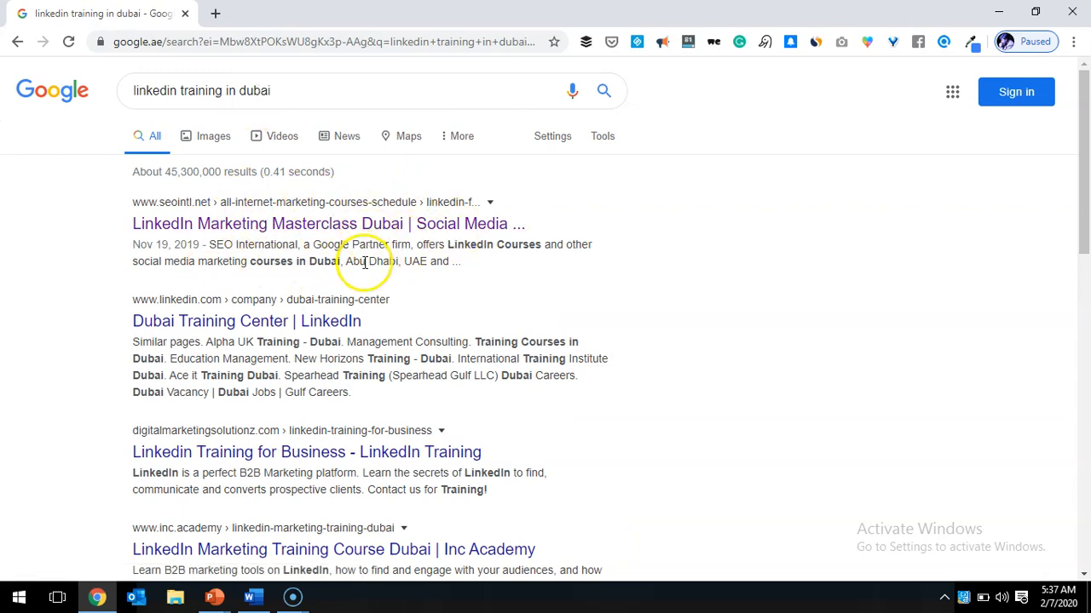
{"action": "mouse_move", "coordinate": [247, 230]}
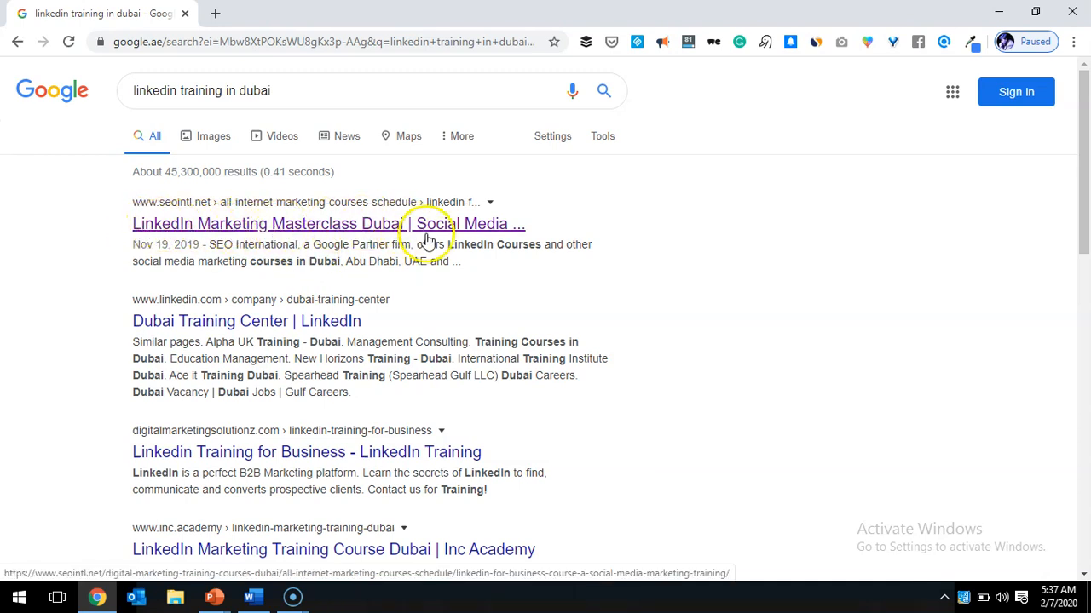
Step: Highlight the word 'Courses' in the top result's description
{"action": "left_click", "coordinate": [199, 90]}
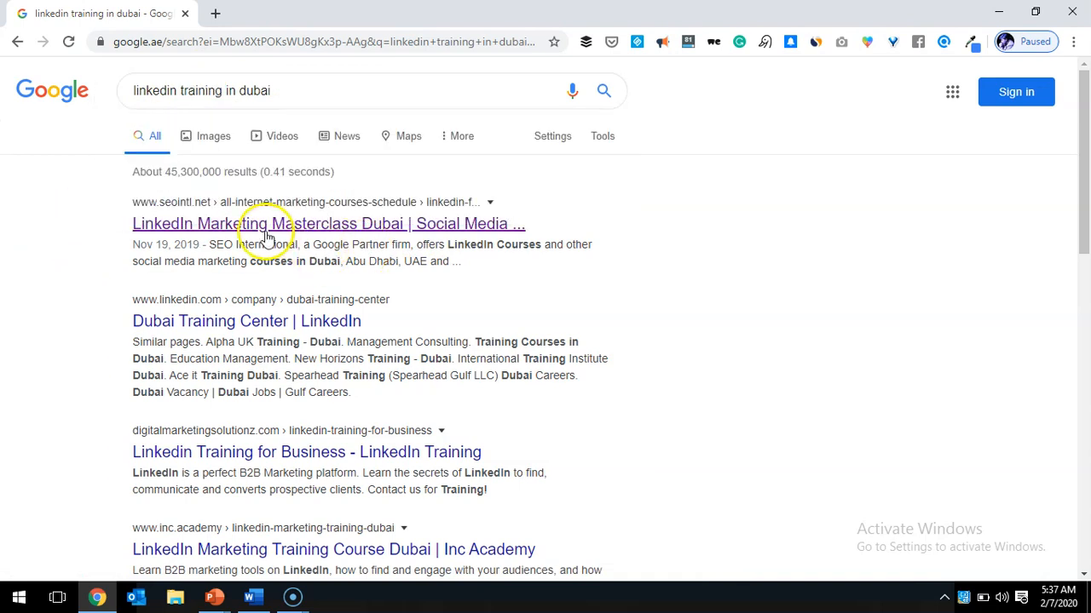
{"action": "mouse_move", "coordinate": [353, 264]}
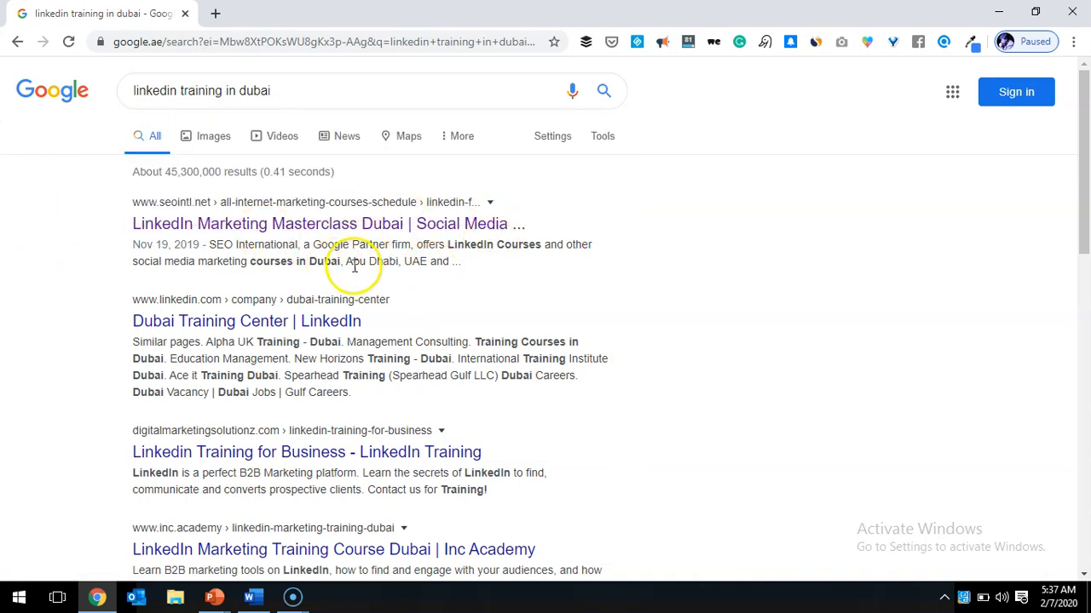
{"action": "mouse_move", "coordinate": [319, 247]}
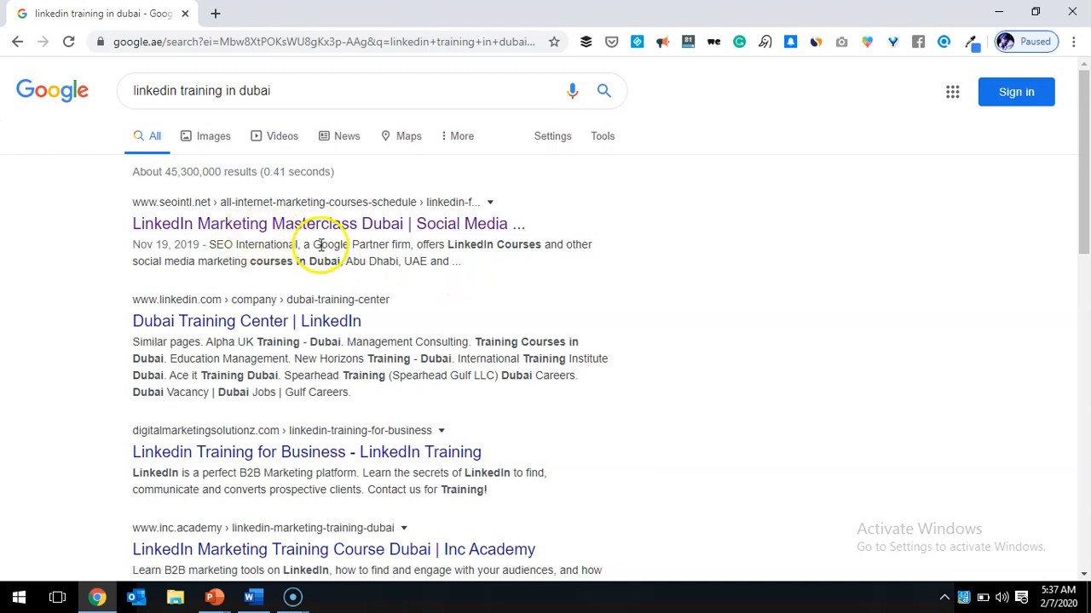
{"action": "mouse_move", "coordinate": [499, 260]}
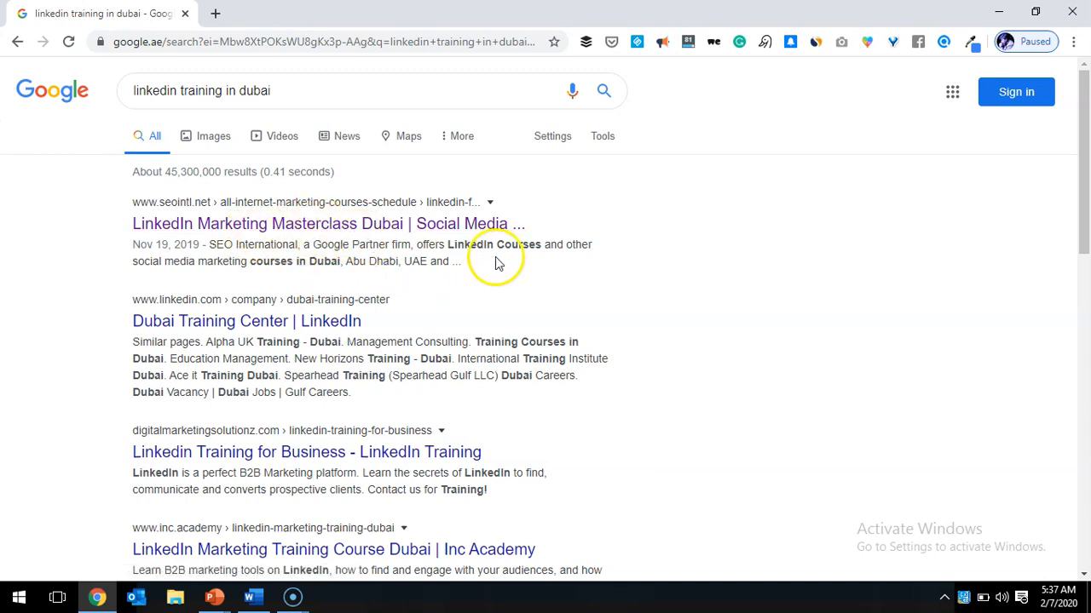
{"action": "double_click", "coordinate": [519, 245]}
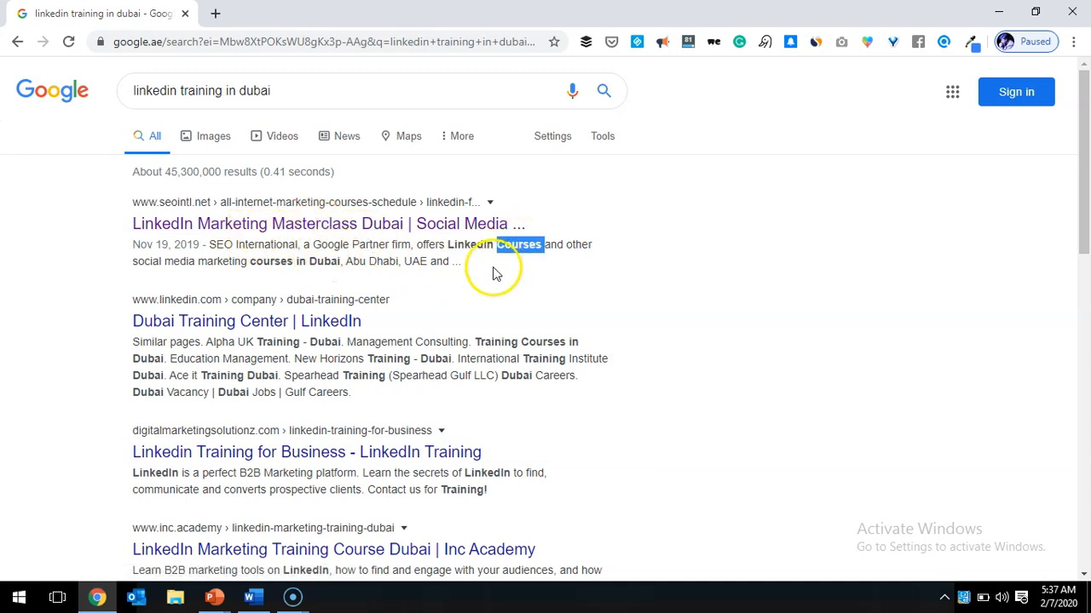
{"action": "mouse_move", "coordinate": [379, 182]}
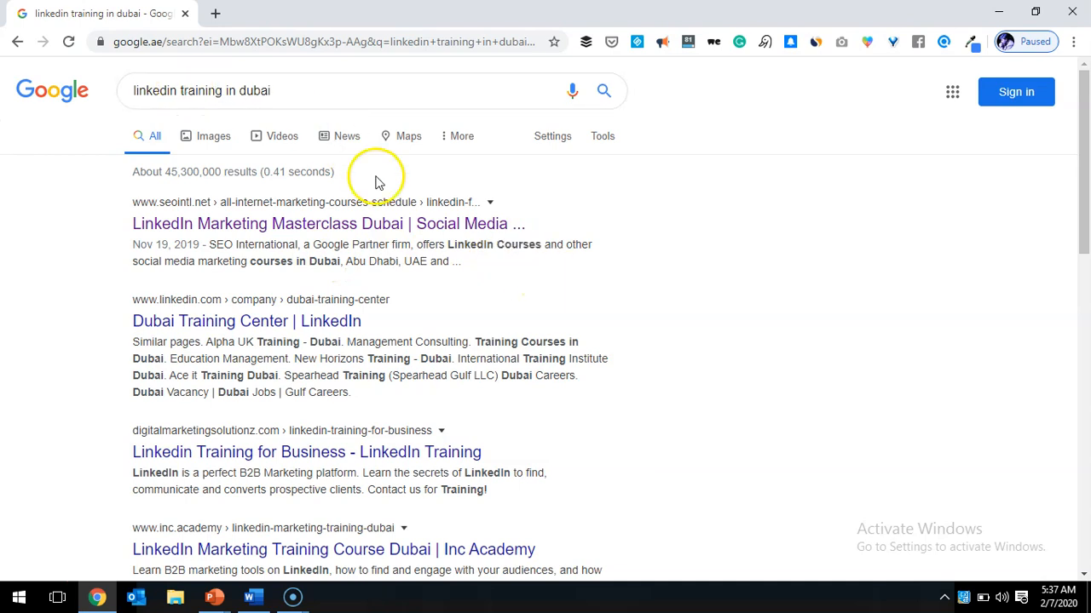
{"action": "mouse_move", "coordinate": [481, 276]}
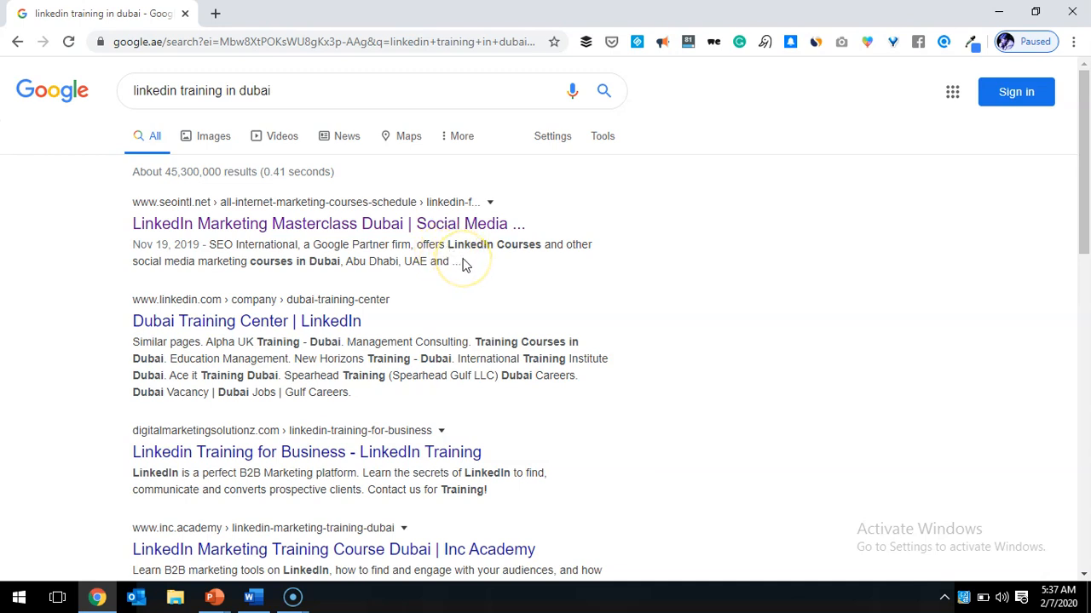
{"action": "mouse_move", "coordinate": [464, 262]}
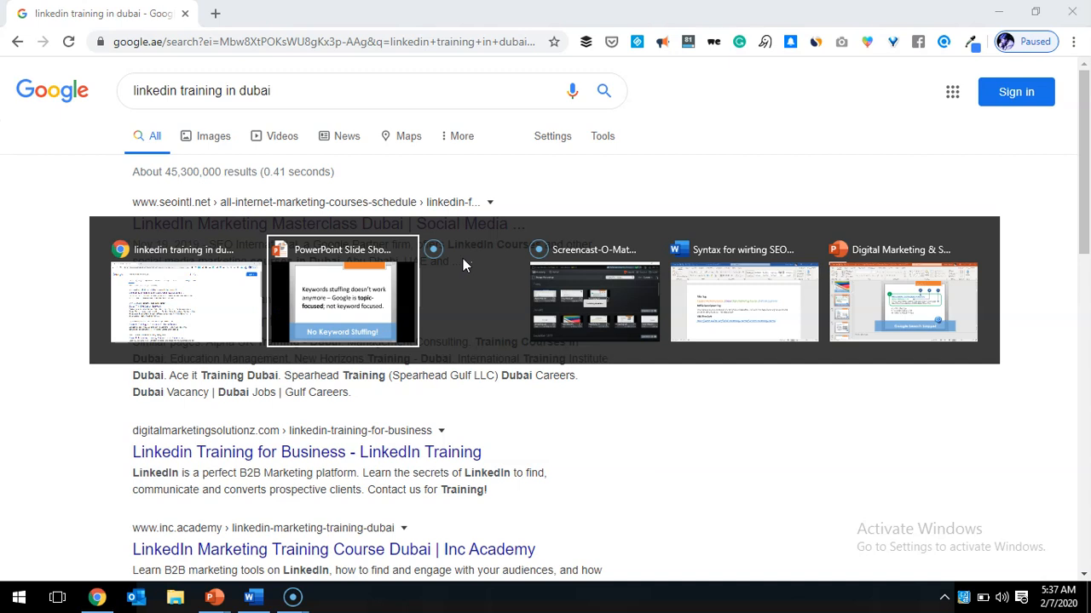
Step: Return to the running slideshow at the 'META Keywords are no more!' slide
{"action": "left_click", "coordinate": [342, 290]}
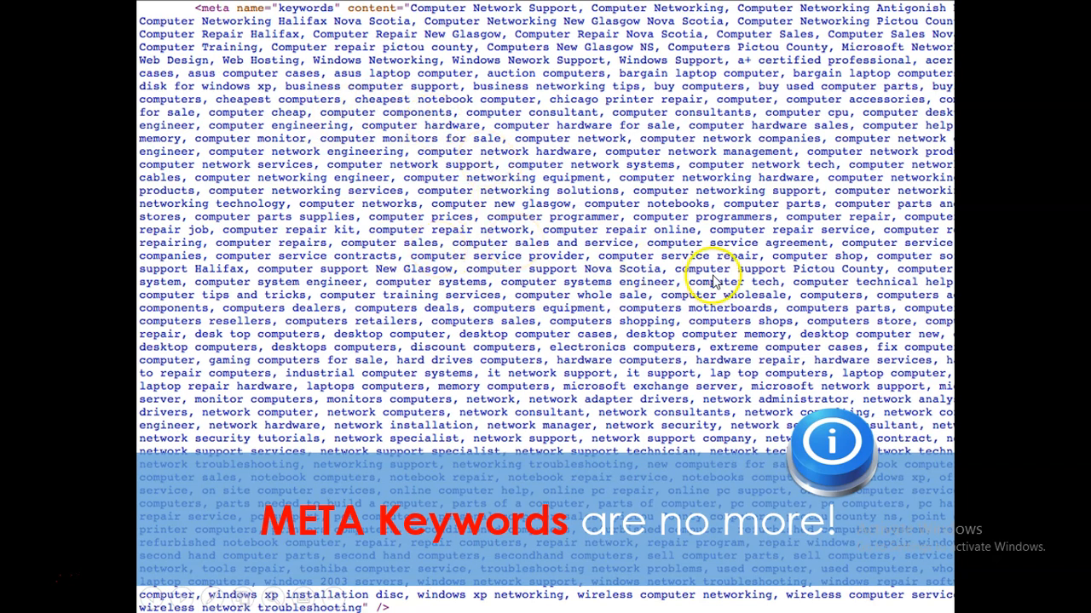
{"action": "mouse_move", "coordinate": [831, 460]}
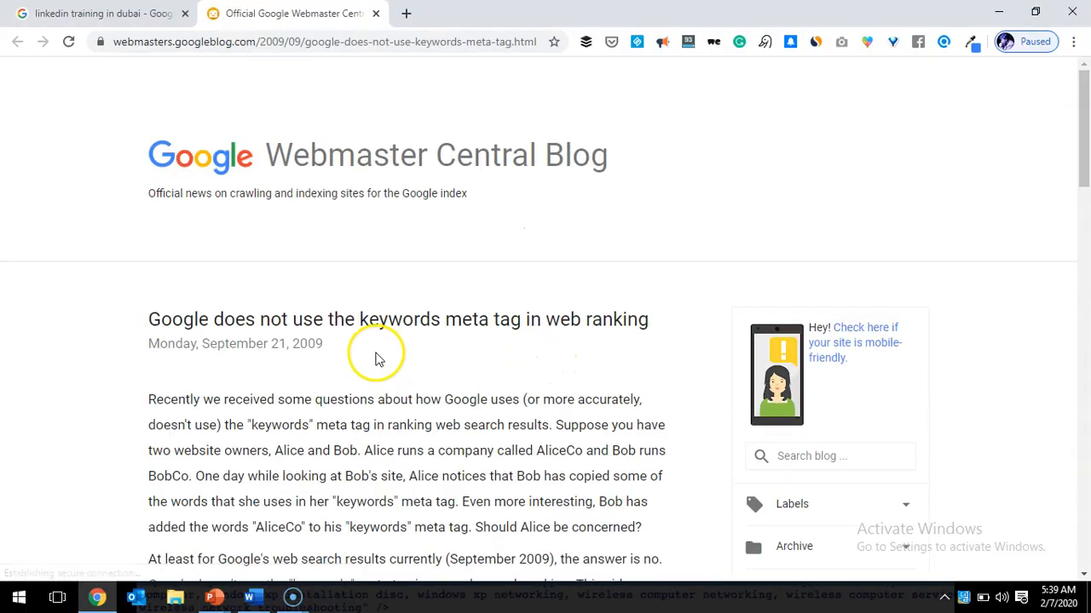
Step: Highlight the 2009 publication year of the Webmaster Central Blog post
{"action": "double_click", "coordinate": [307, 343]}
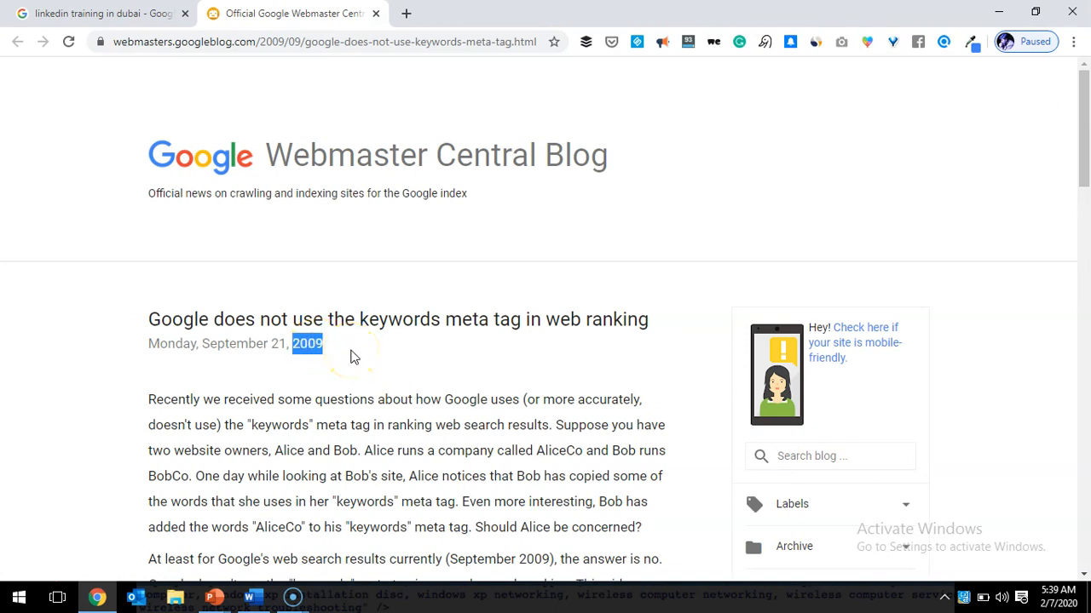
{"action": "mouse_move", "coordinate": [322, 331]}
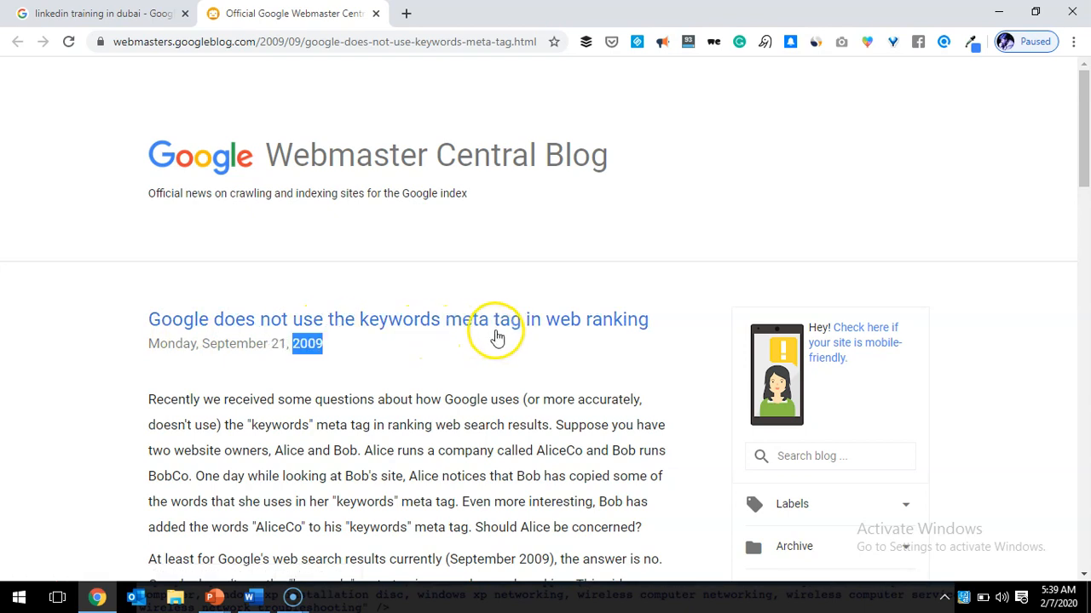
{"action": "mouse_move", "coordinate": [552, 354]}
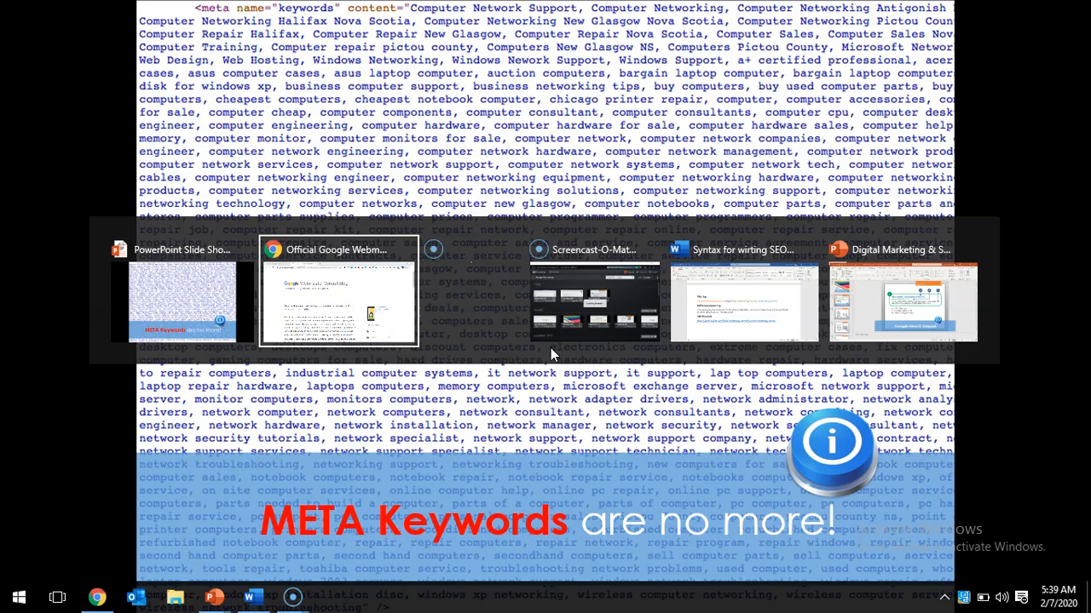
Step: Switch to the Word SEO examples and highlight 'Content Marketing' in the META description
{"action": "left_click", "coordinate": [742, 303]}
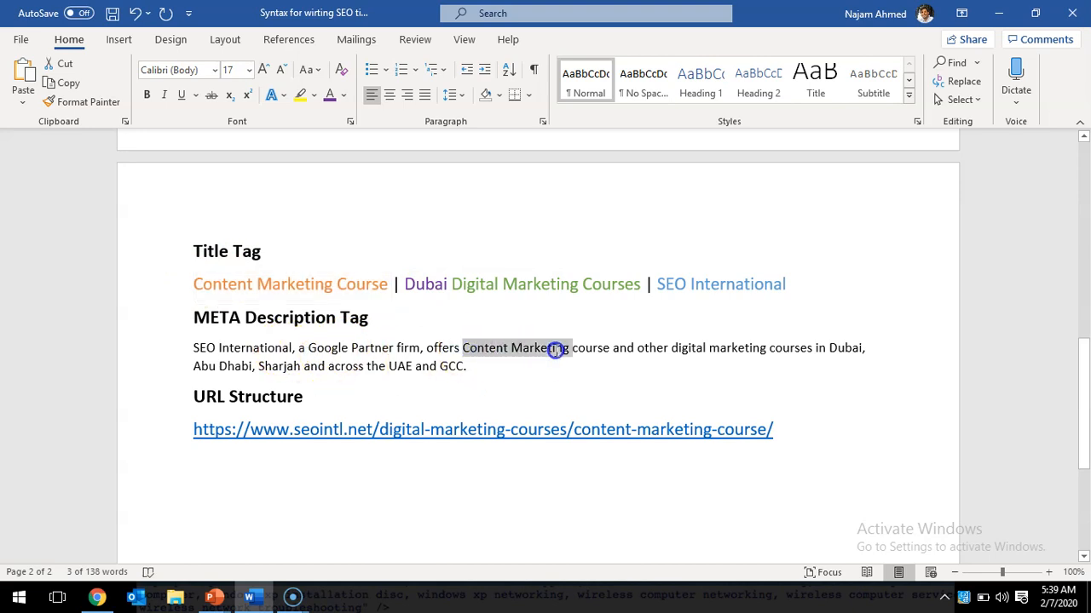
{"action": "double_click", "coordinate": [587, 347]}
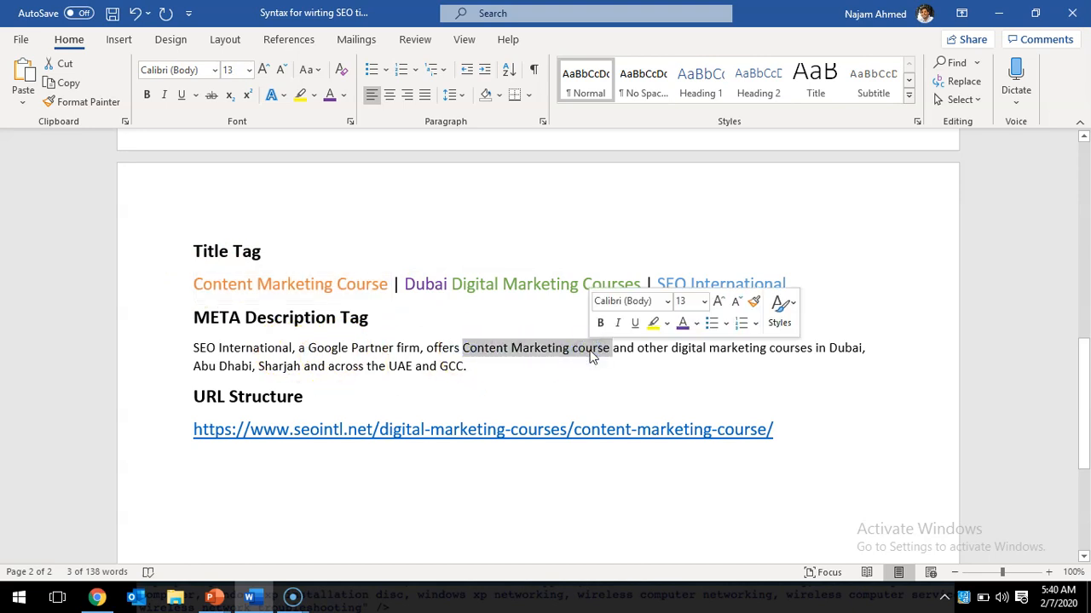